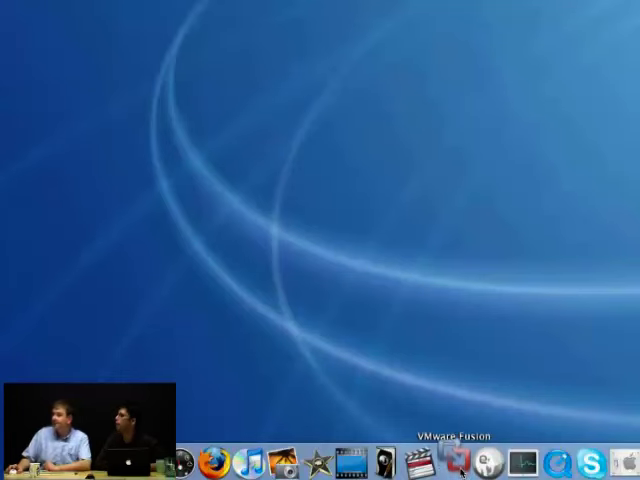
Launch VMware Fusion and power on the Windows XP Professional virtual machine from the library.
{"action": "left_click", "coordinate": [448, 458]}
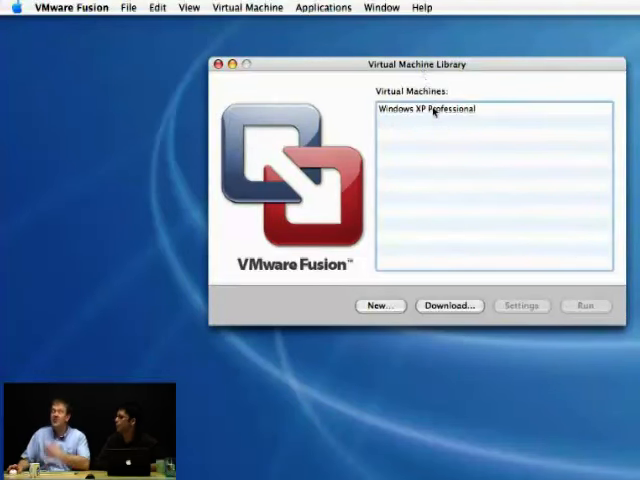
{"action": "mouse_move", "coordinate": [424, 108]}
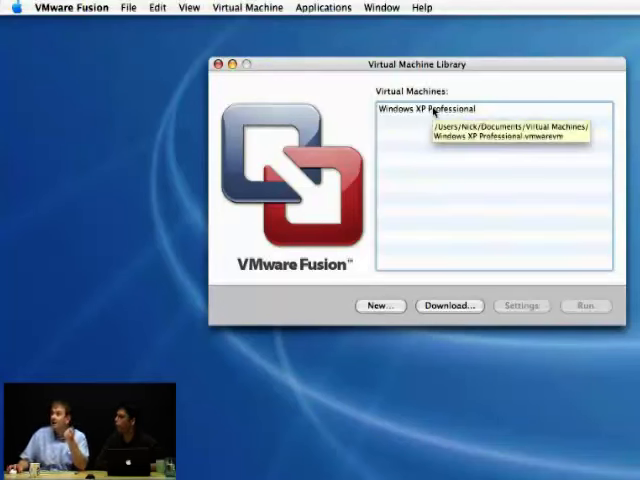
{"action": "left_click", "coordinate": [430, 108]}
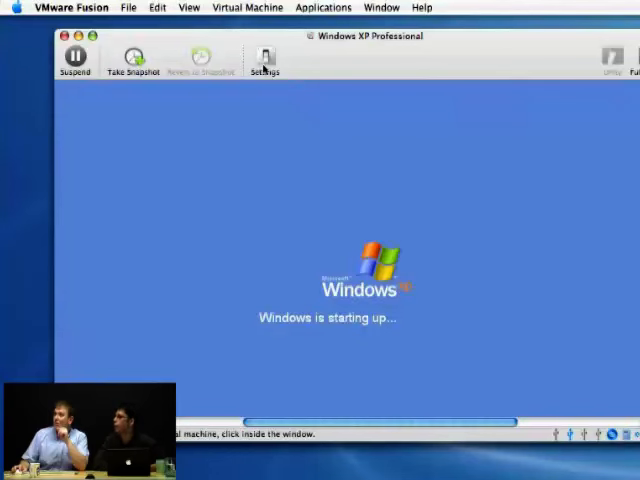
Bring up the VM's settings sheet and browse its hardware list to the Memory pane.
{"action": "left_click", "coordinate": [264, 60]}
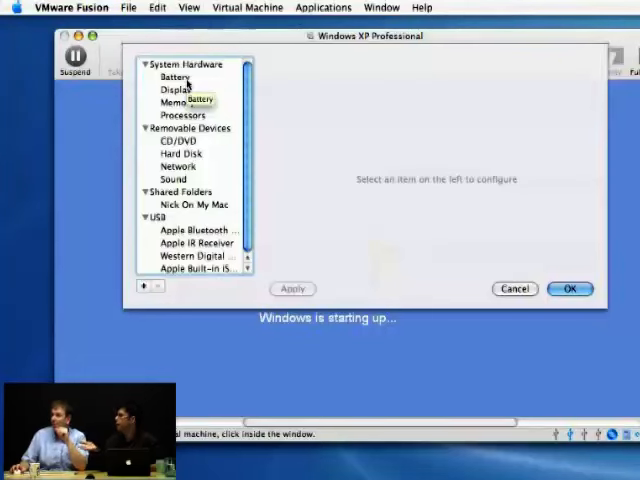
{"action": "mouse_move", "coordinate": [174, 164]}
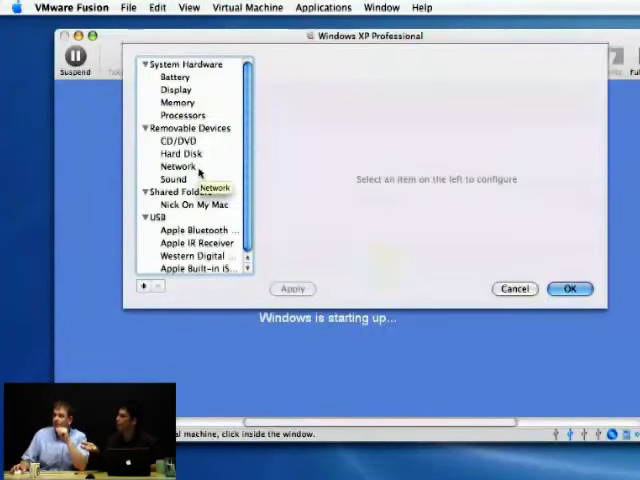
{"action": "mouse_move", "coordinate": [204, 256]}
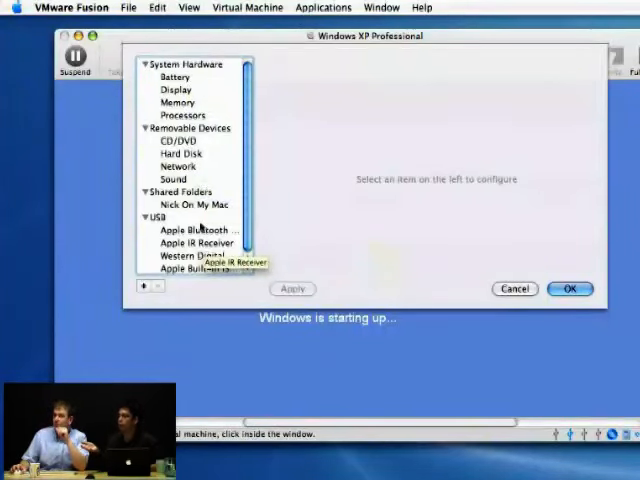
{"action": "left_click", "coordinate": [176, 102]}
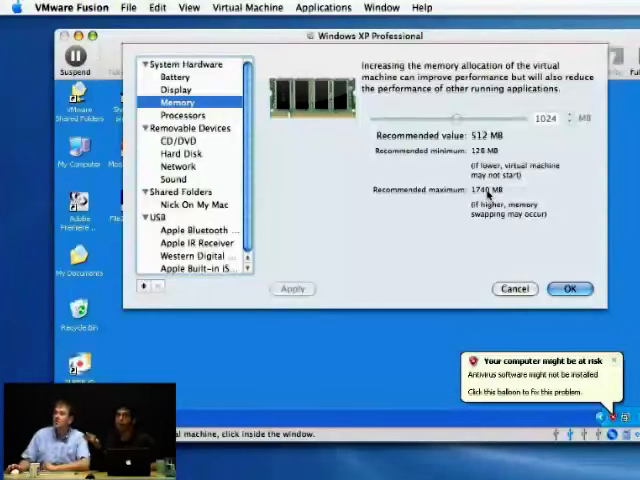
{"action": "mouse_move", "coordinate": [330, 162]}
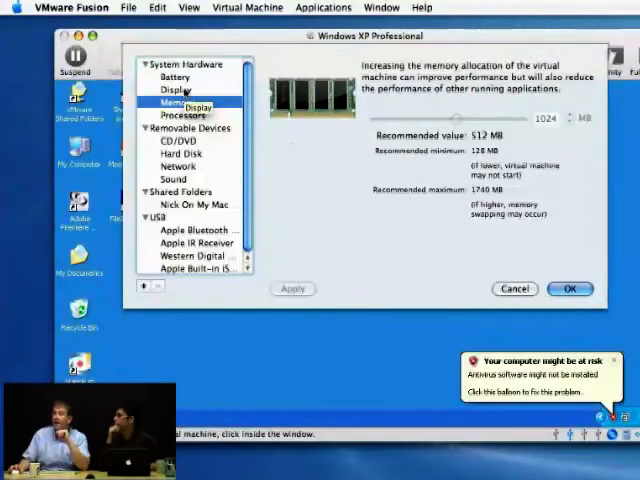
Review the memory allocation, then show the Processors pane with one or two virtual processors.
{"action": "left_click", "coordinate": [176, 102]}
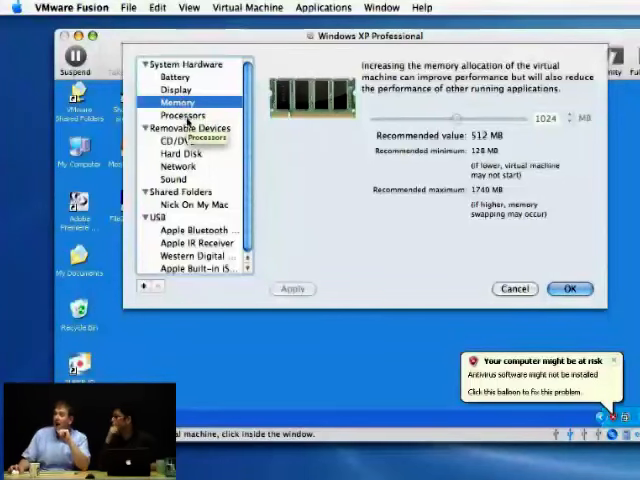
{"action": "left_click", "coordinate": [184, 116]}
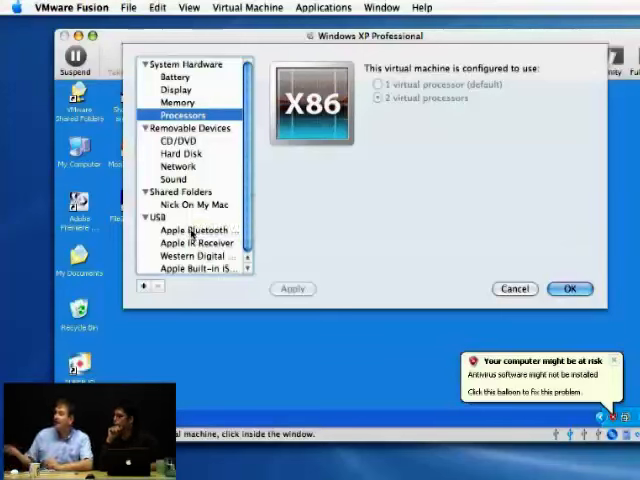
{"action": "mouse_move", "coordinate": [200, 230]}
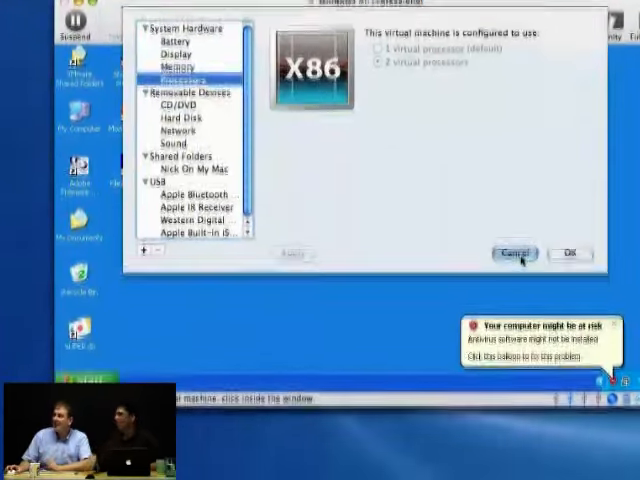
Cancel the settings sheet so the booted Windows XP desktop fills the screen.
{"action": "left_click", "coordinate": [248, 8]}
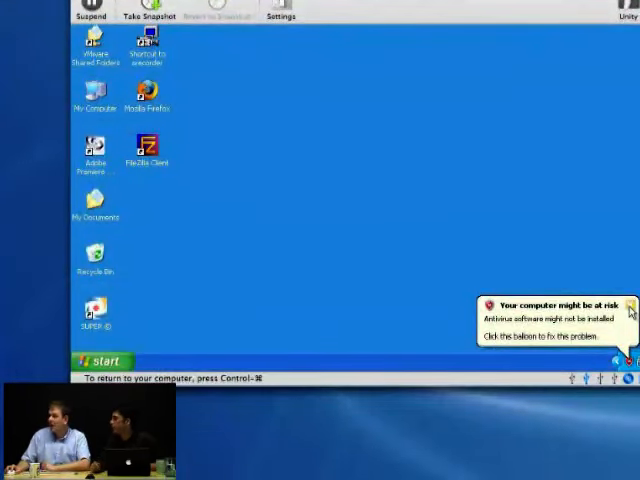
Focus the guest desktop and open Windows Display Properties from its context menu.
{"action": "left_click", "coordinate": [628, 304]}
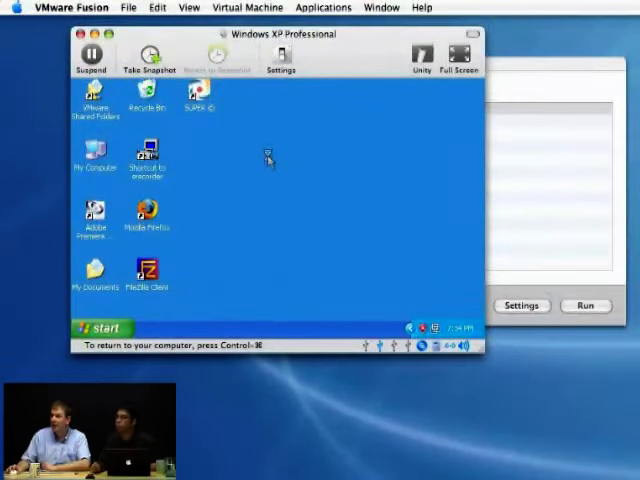
{"action": "right_click", "coordinate": [268, 160]}
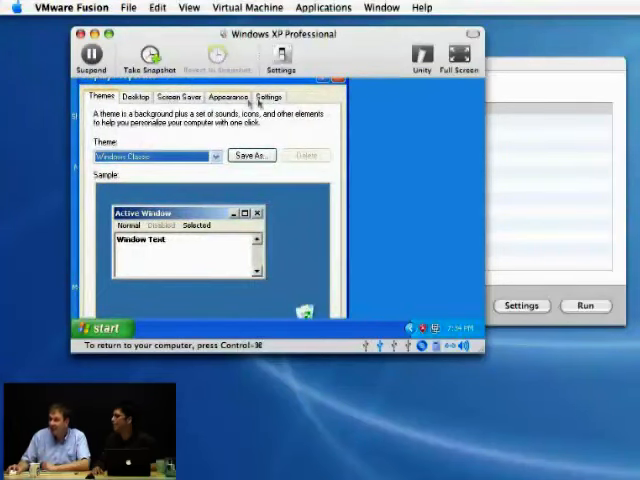
Check the 800 by 600 resolution on the Settings tab, then close Display Properties.
{"action": "left_click", "coordinate": [268, 96]}
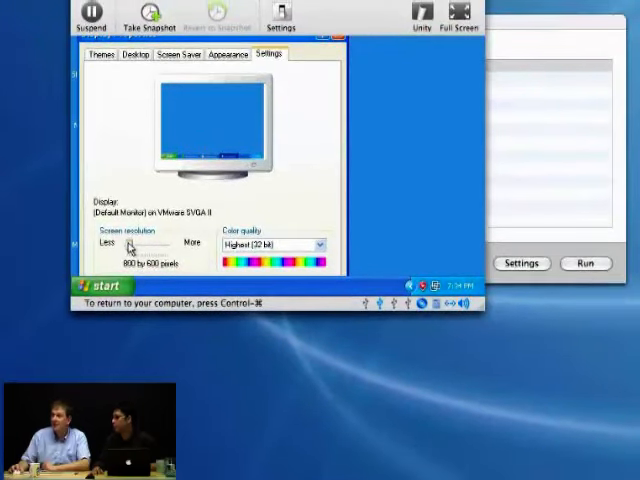
{"action": "left_click", "coordinate": [316, 316]}
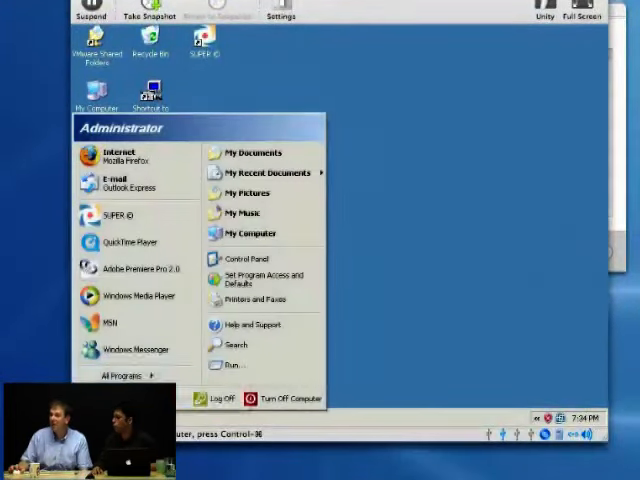
Expand All Programs in the Start menu to show installed software like Adobe and QuickTime.
{"action": "left_click", "coordinate": [120, 376]}
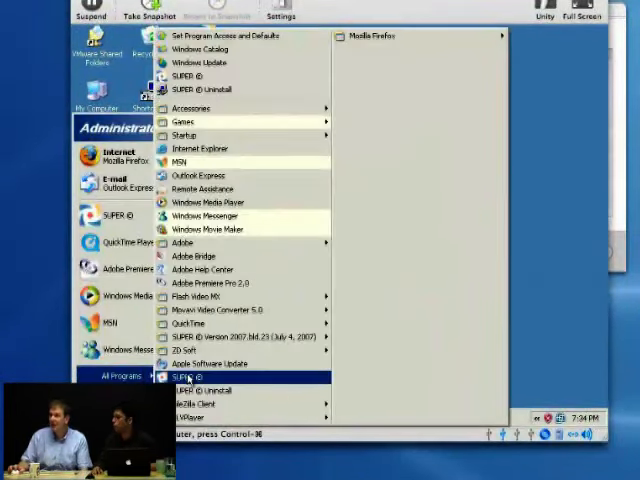
{"action": "mouse_move", "coordinate": [190, 378]}
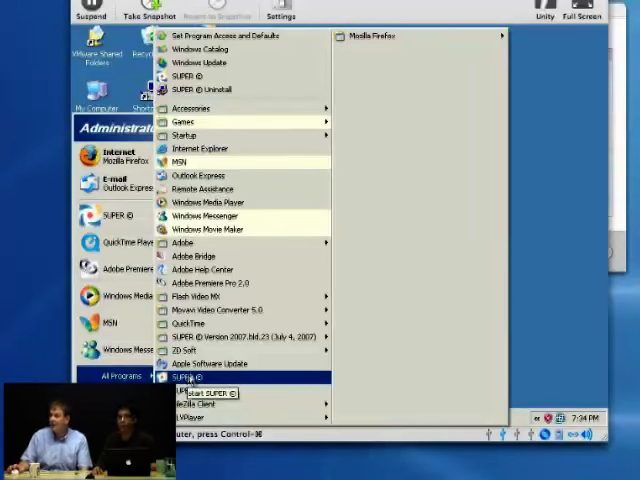
{"action": "mouse_move", "coordinate": [210, 256]}
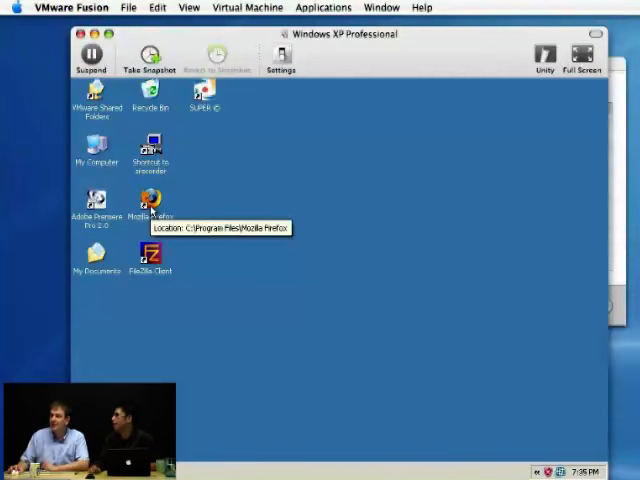
Launch Mozilla Firefox from its desktop shortcut, showing the Firefox start page.
{"action": "left_click", "coordinate": [152, 204]}
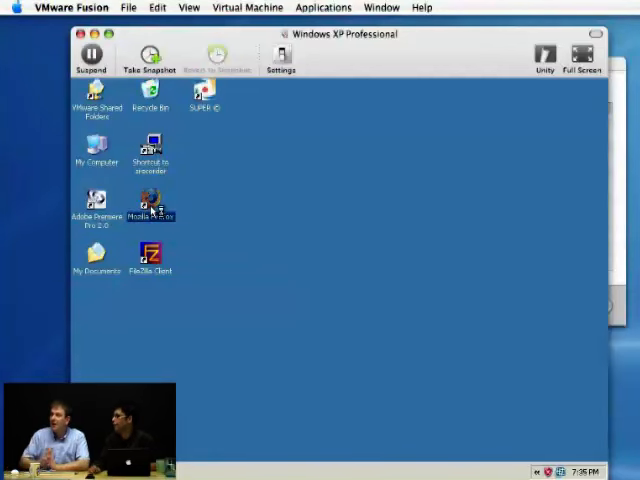
{"action": "double_click", "coordinate": [150, 204]}
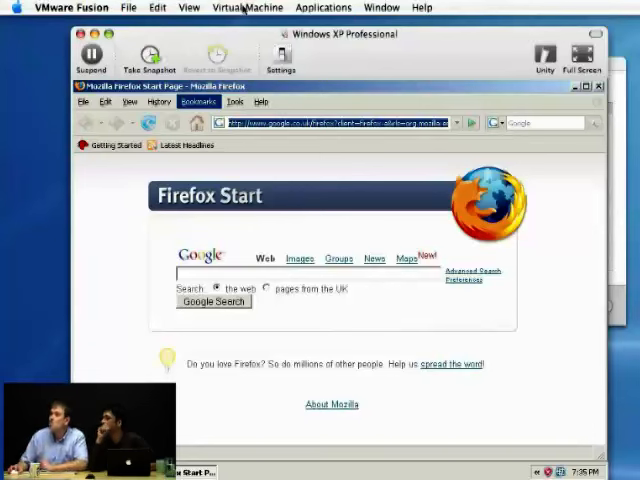
{"action": "left_click", "coordinate": [248, 8]}
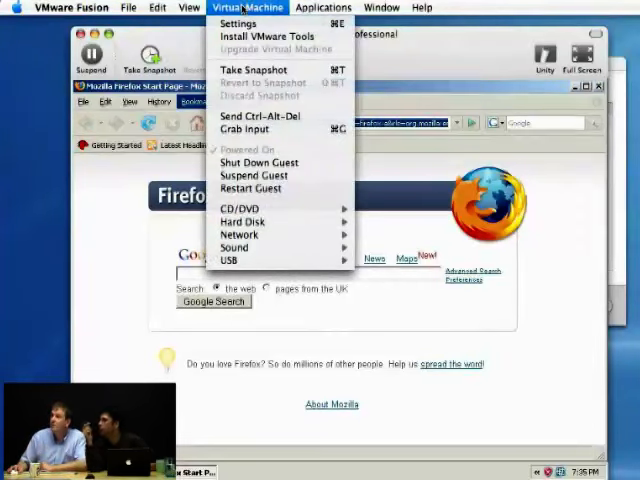
Show the Processors pane in the VM settings via Virtual Machine > Settings.
{"action": "left_click", "coordinate": [238, 24]}
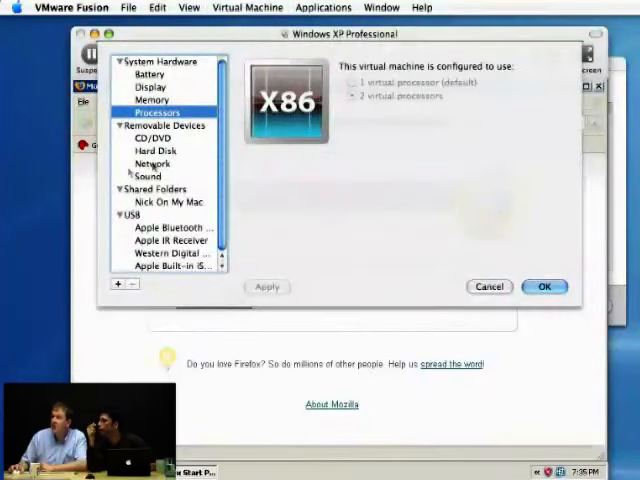
{"action": "left_click", "coordinate": [152, 164]}
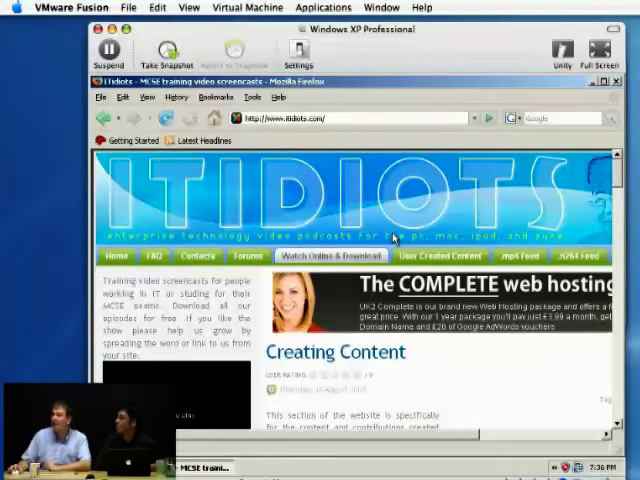
Clear Firefox away, leaving the Windows XP desktop with its shortcuts showing.
{"action": "scroll", "scroll_direction": "down", "scroll_amount": 3}
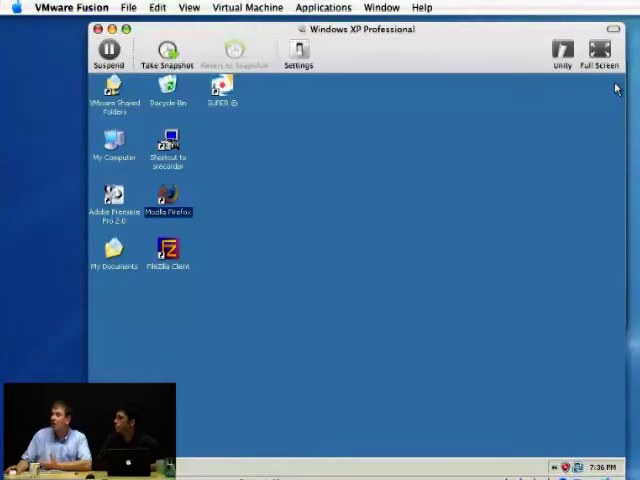
{"action": "mouse_move", "coordinate": [120, 250]}
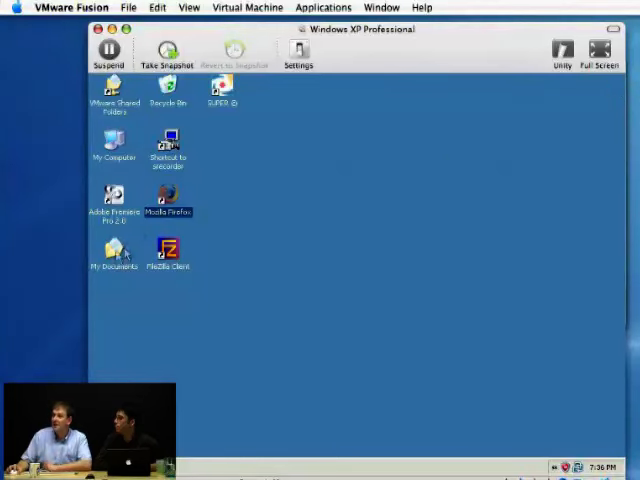
Browse from My Documents on the XP desktop into the Encoded folder.
{"action": "double_click", "coordinate": [112, 250]}
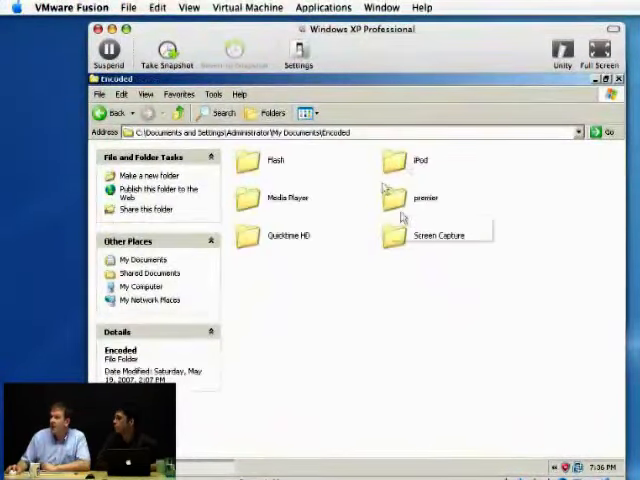
{"action": "mouse_move", "coordinate": [420, 240]}
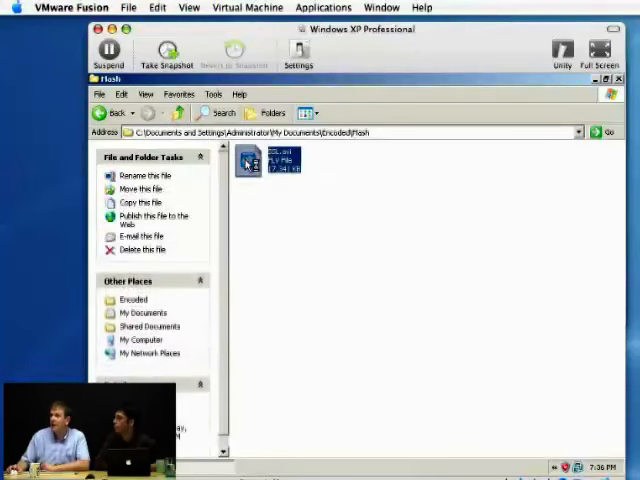
{"action": "double_click", "coordinate": [248, 160]}
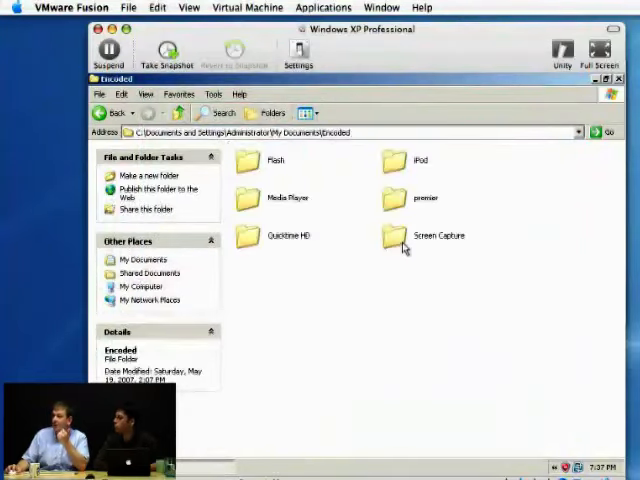
{"action": "double_click", "coordinate": [284, 230]}
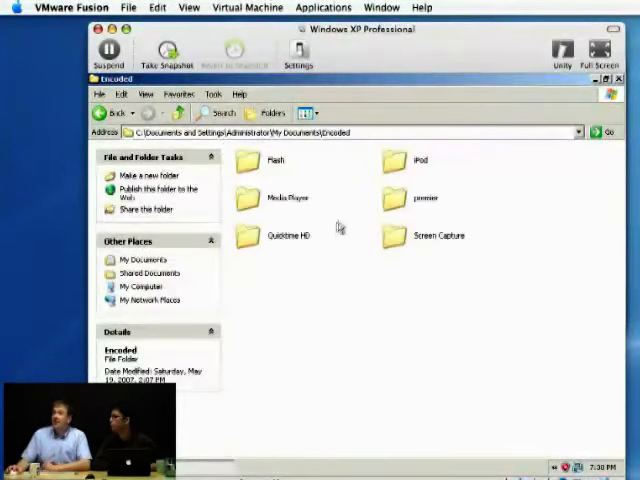
Bring the nicky PNG from the Mac Finder into the guest's Encoded folder.
{"action": "double_click", "coordinate": [408, 160]}
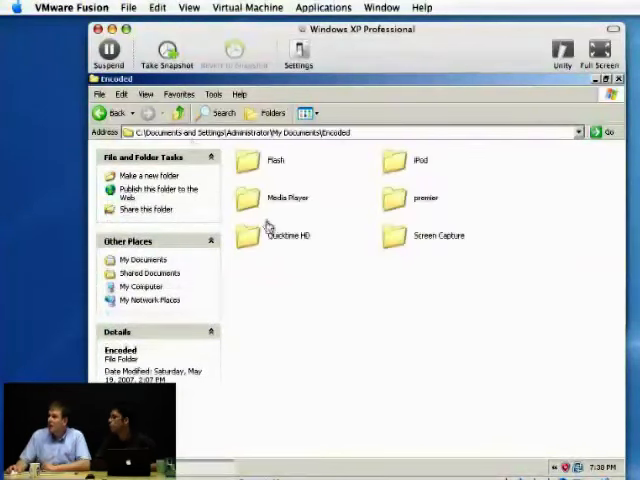
{"action": "mouse_move", "coordinate": [284, 236]}
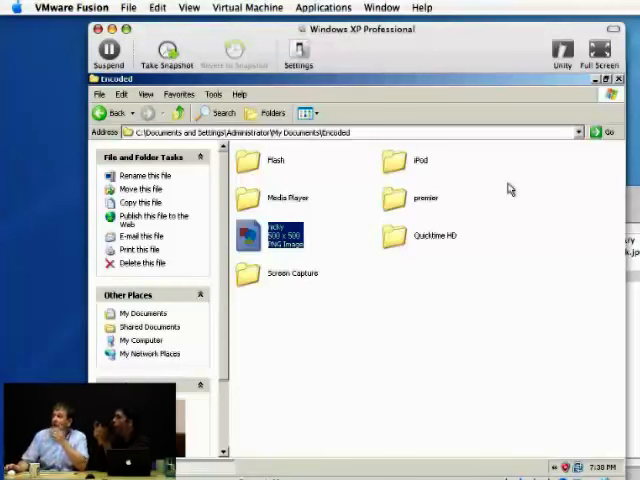
{"action": "mouse_move", "coordinate": [540, 172]}
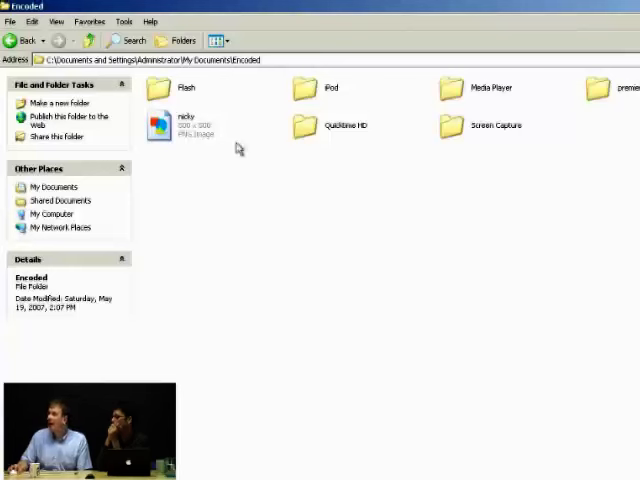
{"action": "mouse_move", "coordinate": [516, 108]}
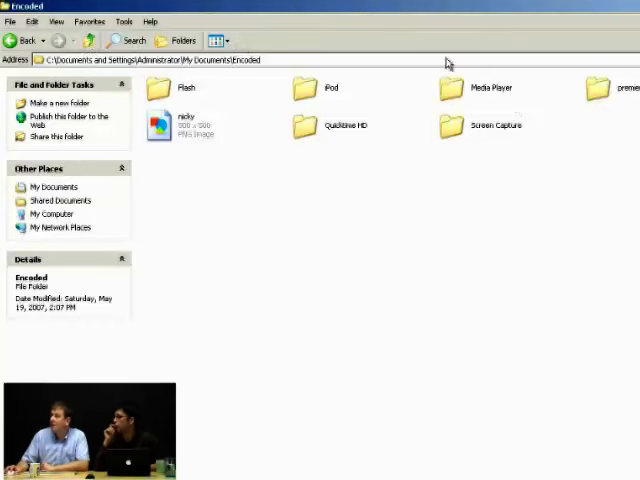
Play Sequence 01.wmv from the Media Player folder in the full-screen guest.
{"action": "double_click", "coordinate": [484, 88]}
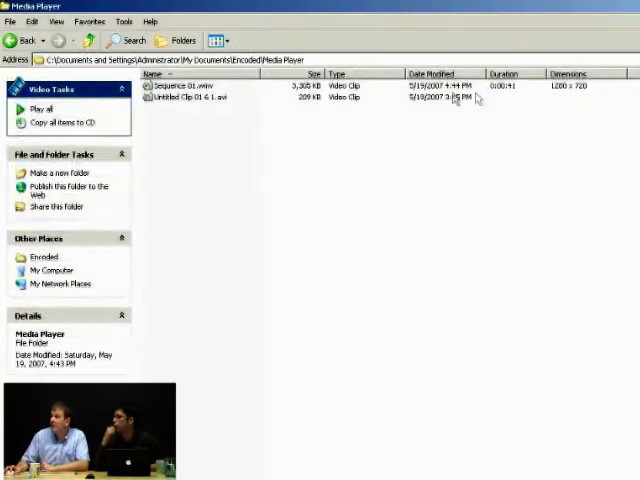
{"action": "left_click", "coordinate": [190, 84]}
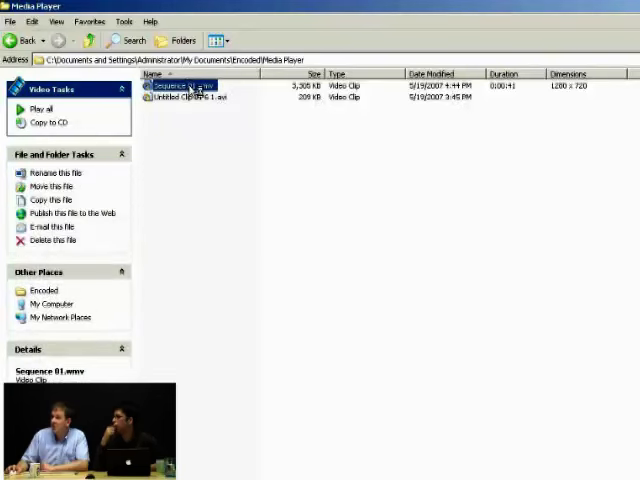
{"action": "double_click", "coordinate": [184, 84]}
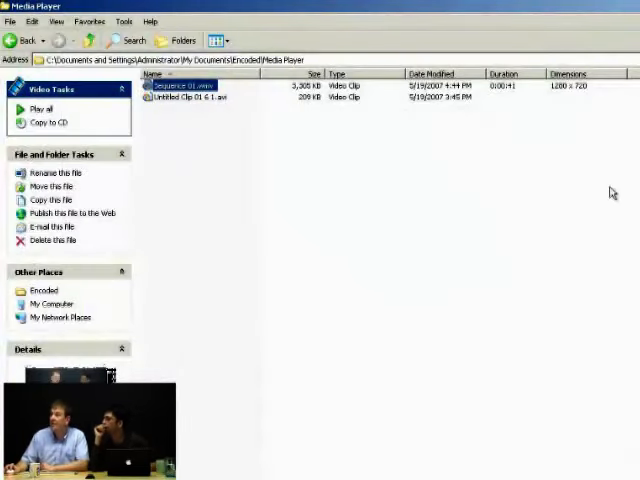
{"action": "mouse_move", "coordinate": [632, 142]}
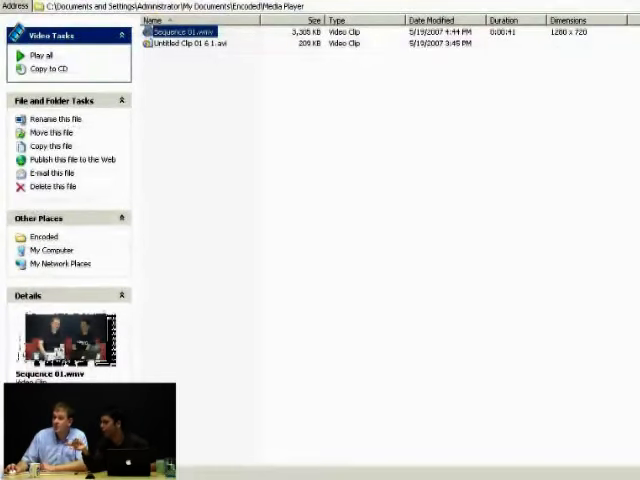
{"action": "left_click", "coordinate": [16, 470]}
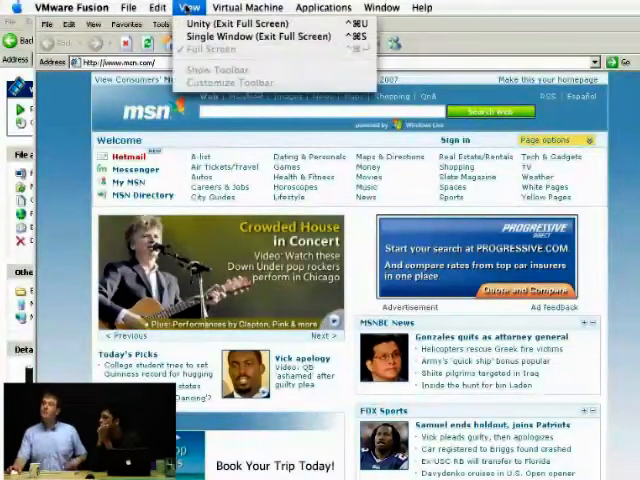
Switch to Unity mode, close the Media Player window and show Macintosh HD in Finder.
{"action": "left_click", "coordinate": [190, 8]}
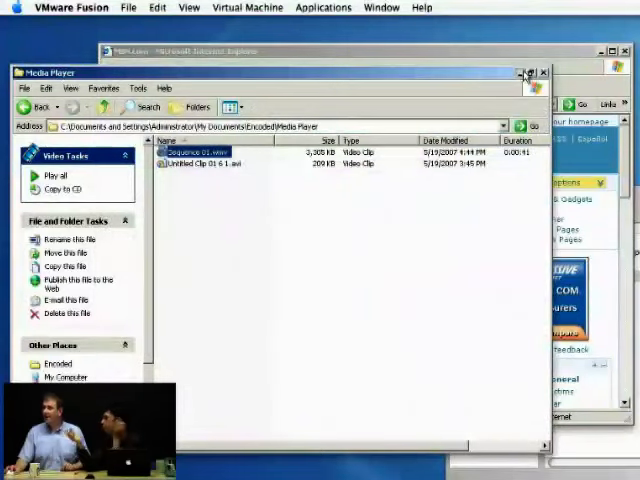
{"action": "left_click", "coordinate": [544, 72]}
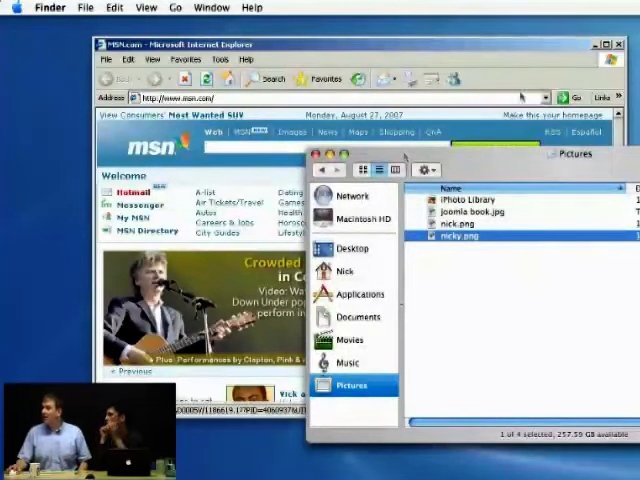
{"action": "left_click", "coordinate": [370, 232]}
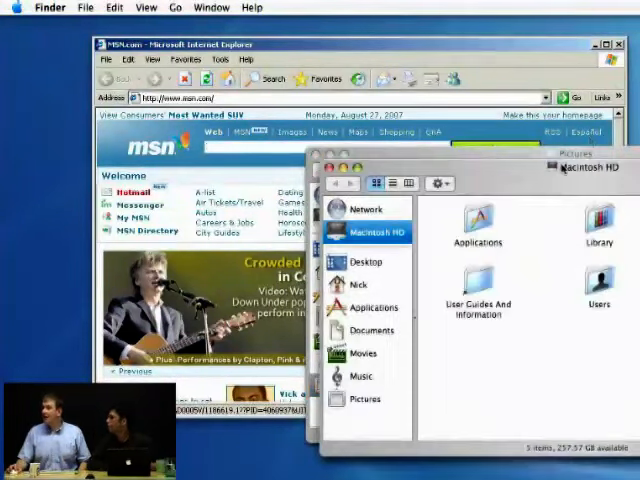